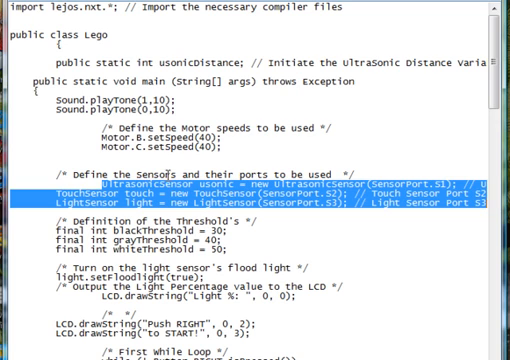
Step: Place the cursor in the sensor definitions at the blackThreshold line
{"action": "left_click", "coordinate": [250, 204]}
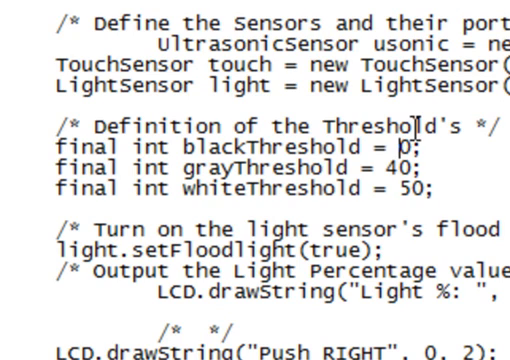
Step: Edit the blackThreshold value, trying 50 and then 40
{"action": "type", "text": "50"}
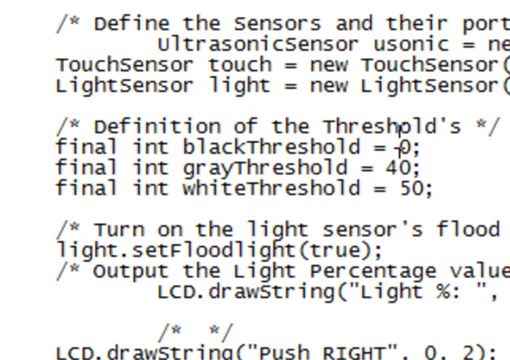
{"action": "type", "text": "4"}
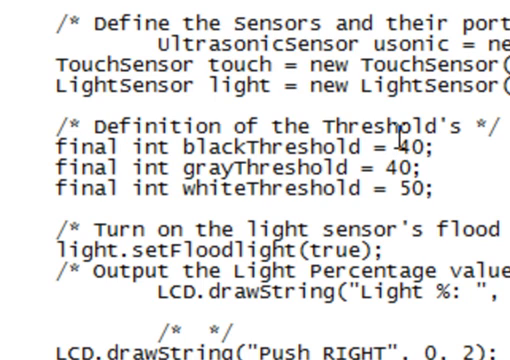
{"action": "mouse_move", "coordinate": [370, 164]}
{"action": "type", "text": "3"}
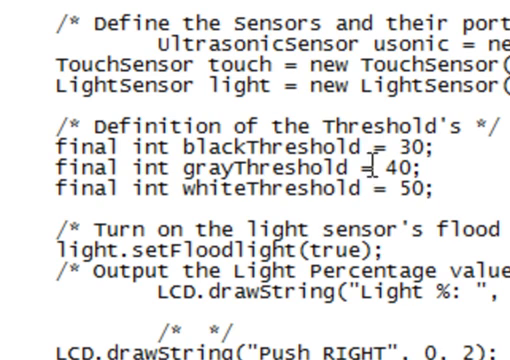
{"action": "mouse_move", "coordinate": [372, 160]}
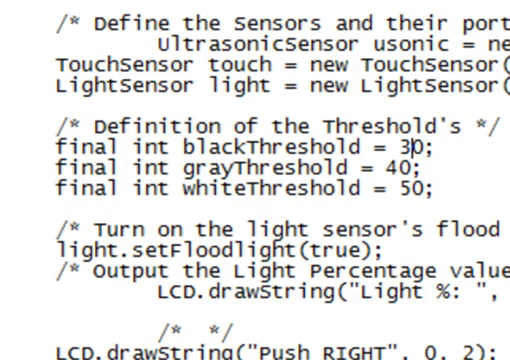
{"action": "scroll", "scroll_direction": "down", "scroll_amount": 3}
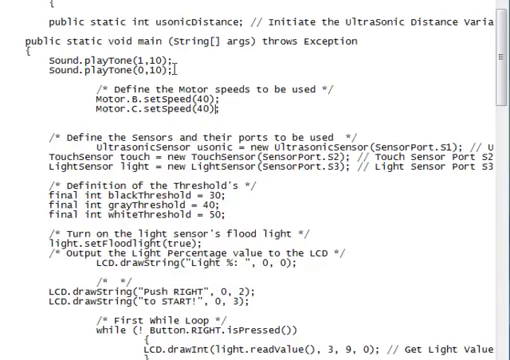
{"action": "scroll", "scroll_direction": "down", "scroll_amount": 3}
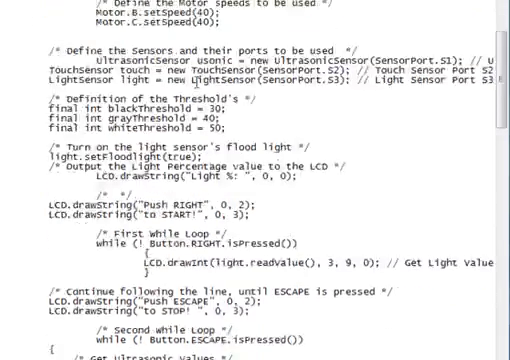
{"action": "scroll", "scroll_direction": "down", "scroll_amount": 3}
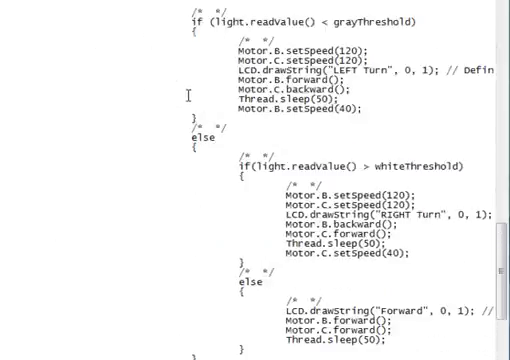
{"action": "scroll", "scroll_direction": "down", "scroll_amount": 3}
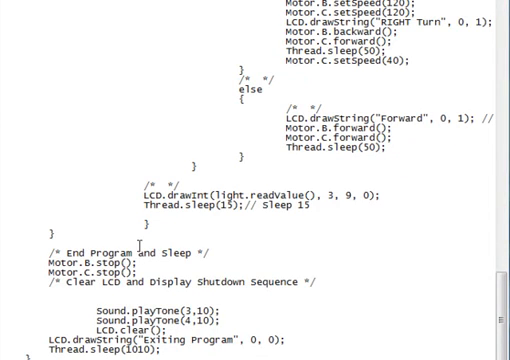
{"action": "double_click", "coordinate": [110, 296]}
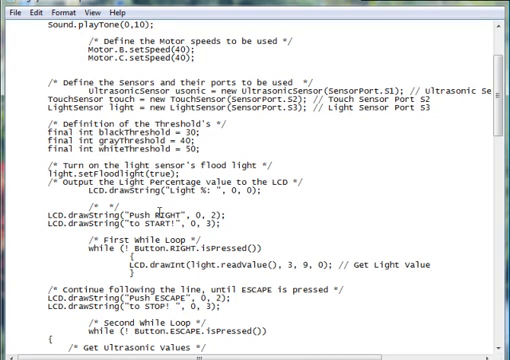
{"action": "double_click", "coordinate": [168, 216]}
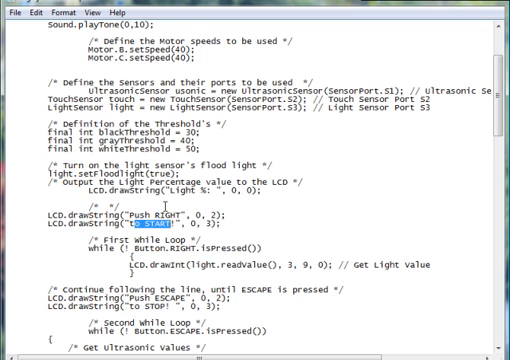
{"action": "scroll", "scroll_direction": "down", "scroll_amount": 3}
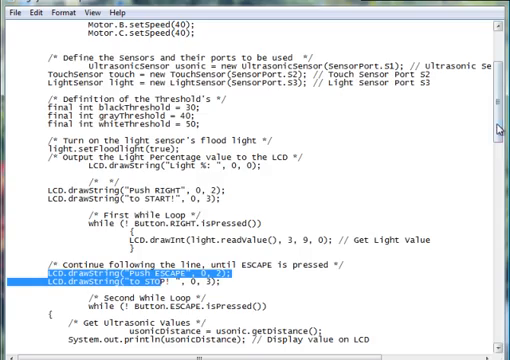
{"action": "scroll", "scroll_direction": "down", "scroll_amount": 3}
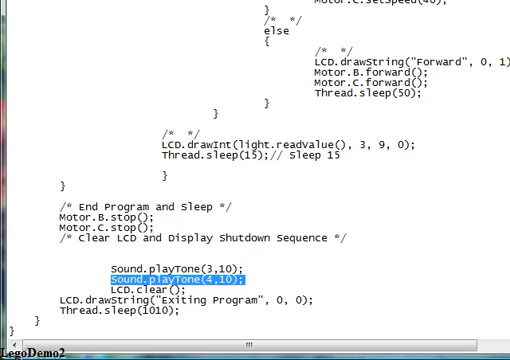
{"action": "scroll", "scroll_direction": "up", "scroll_amount": 3}
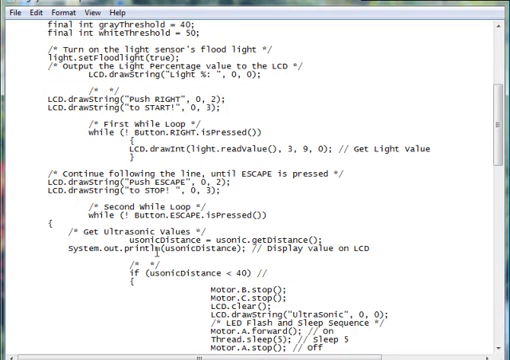
{"action": "scroll", "scroll_direction": "up", "scroll_amount": 3}
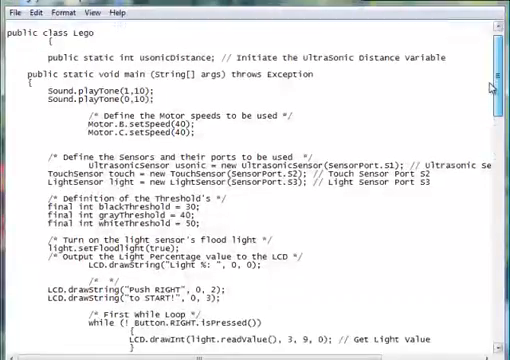
{"action": "scroll", "scroll_direction": "up", "scroll_amount": 3}
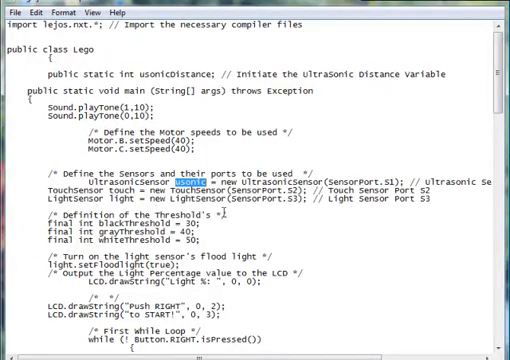
{"action": "scroll", "scroll_direction": "down", "scroll_amount": 3}
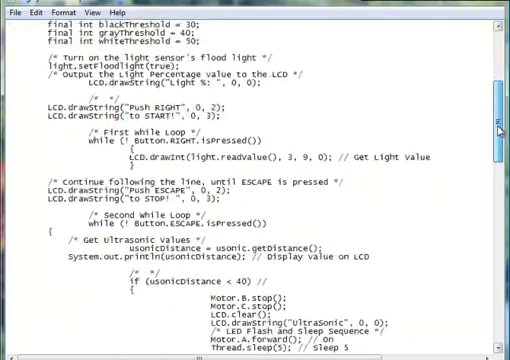
{"action": "scroll", "scroll_direction": "down", "scroll_amount": 3}
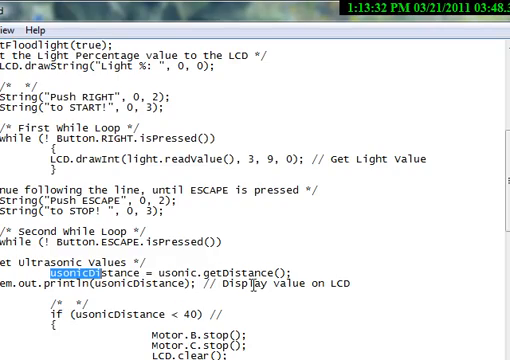
{"action": "scroll", "scroll_direction": "down", "scroll_amount": 3}
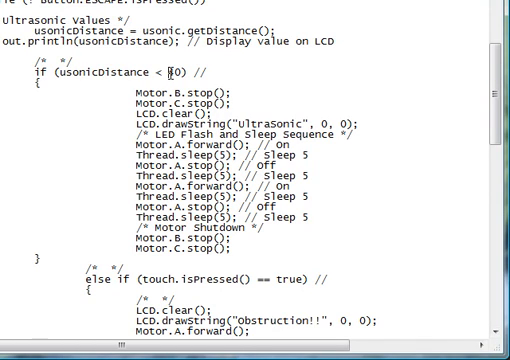
{"action": "double_click", "coordinate": [174, 76]}
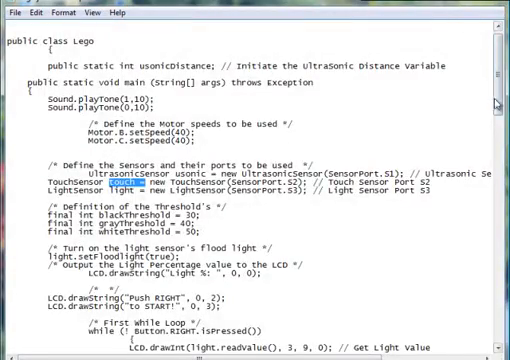
{"action": "scroll", "scroll_direction": "down", "scroll_amount": 3}
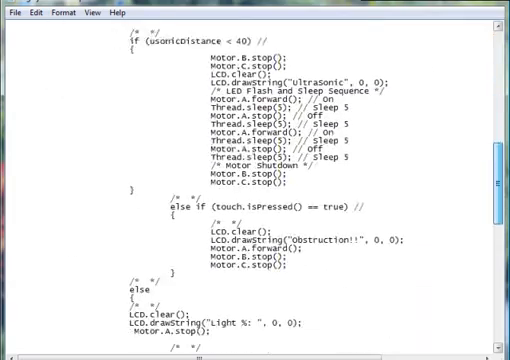
{"action": "scroll", "scroll_direction": "down", "scroll_amount": 3}
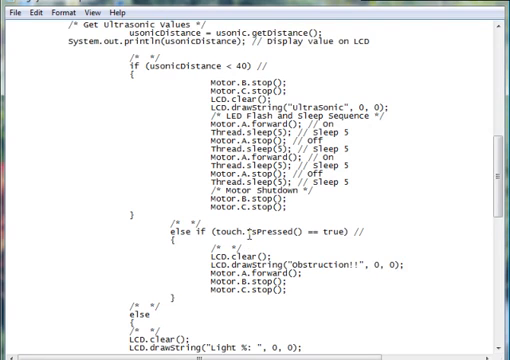
{"action": "scroll", "scroll_direction": "down", "scroll_amount": 3}
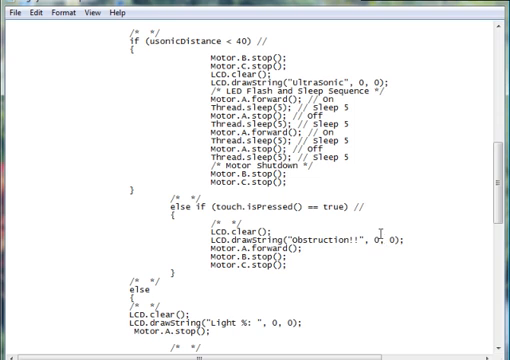
{"action": "scroll", "scroll_direction": "down", "scroll_amount": 3}
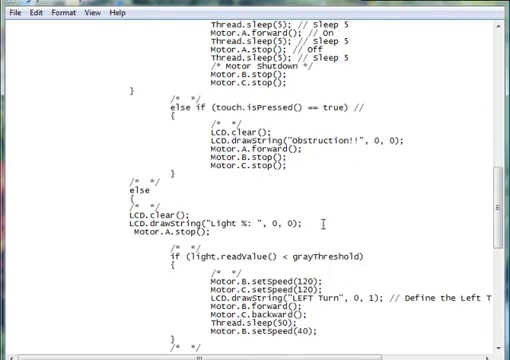
{"action": "scroll", "scroll_direction": "down", "scroll_amount": 3}
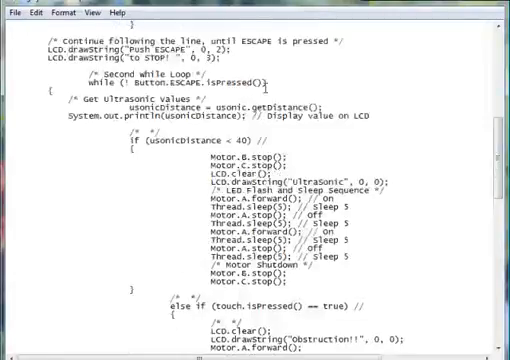
{"action": "scroll", "scroll_direction": "down", "scroll_amount": 3}
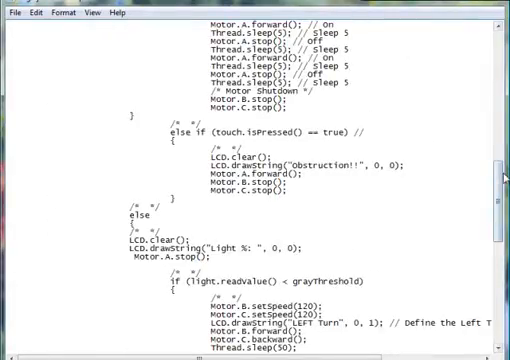
{"action": "scroll", "scroll_direction": "down", "scroll_amount": 3}
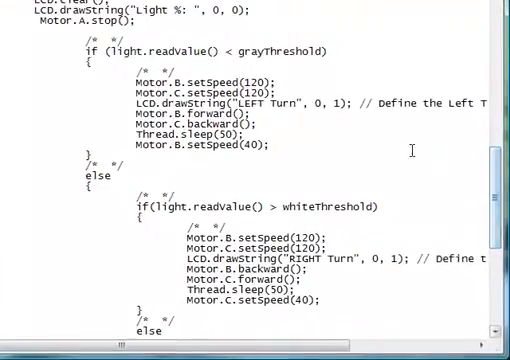